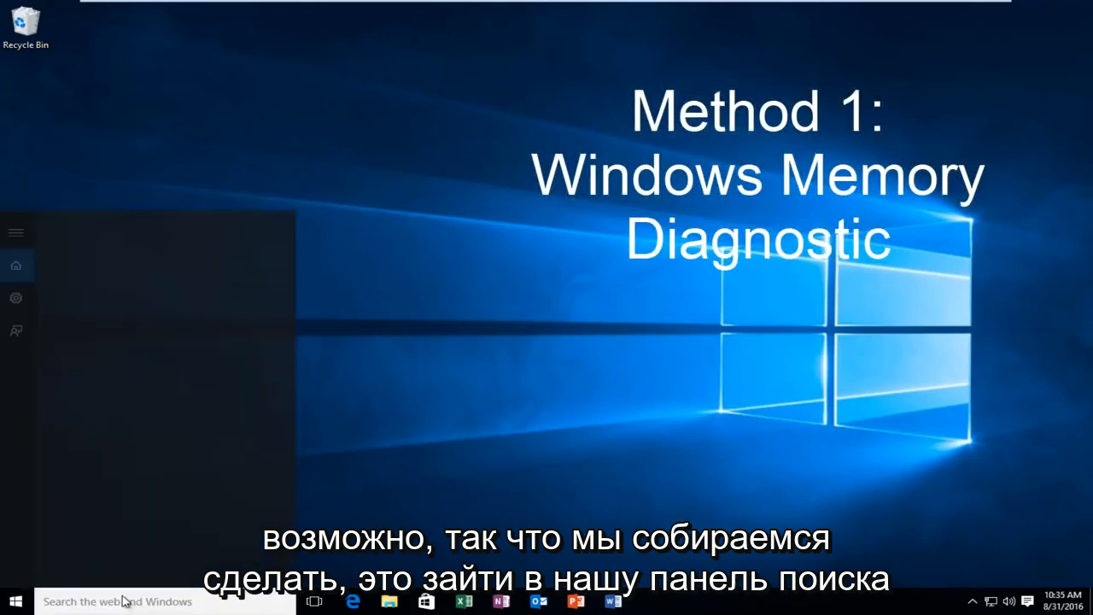
Search Start for 'memory dia' to surface Windows Memory Diagnostic as best match
left_click(119, 601)
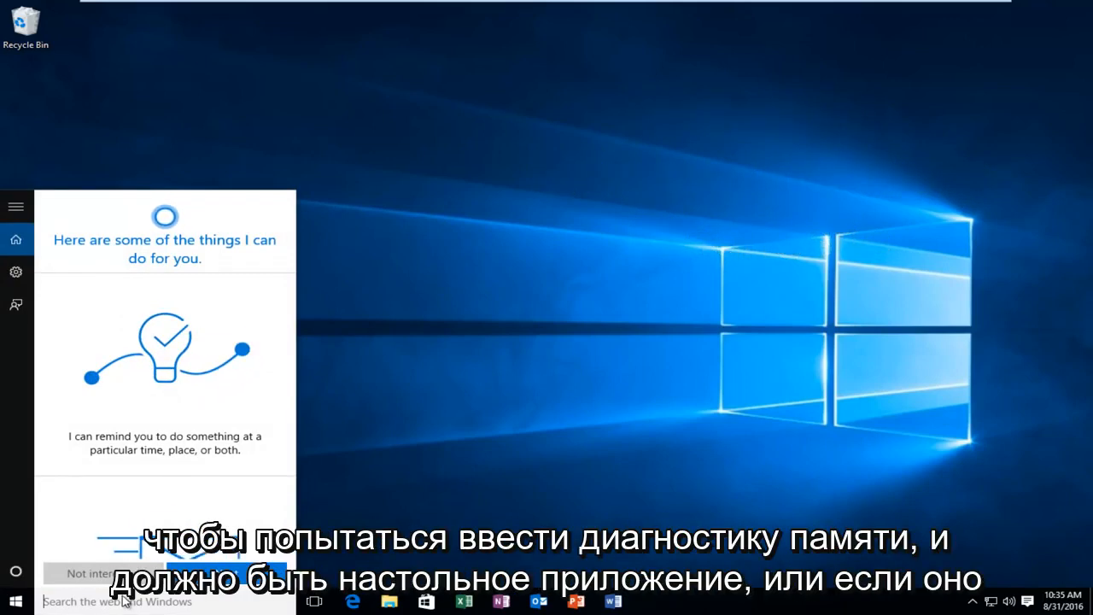
type("memory dis")
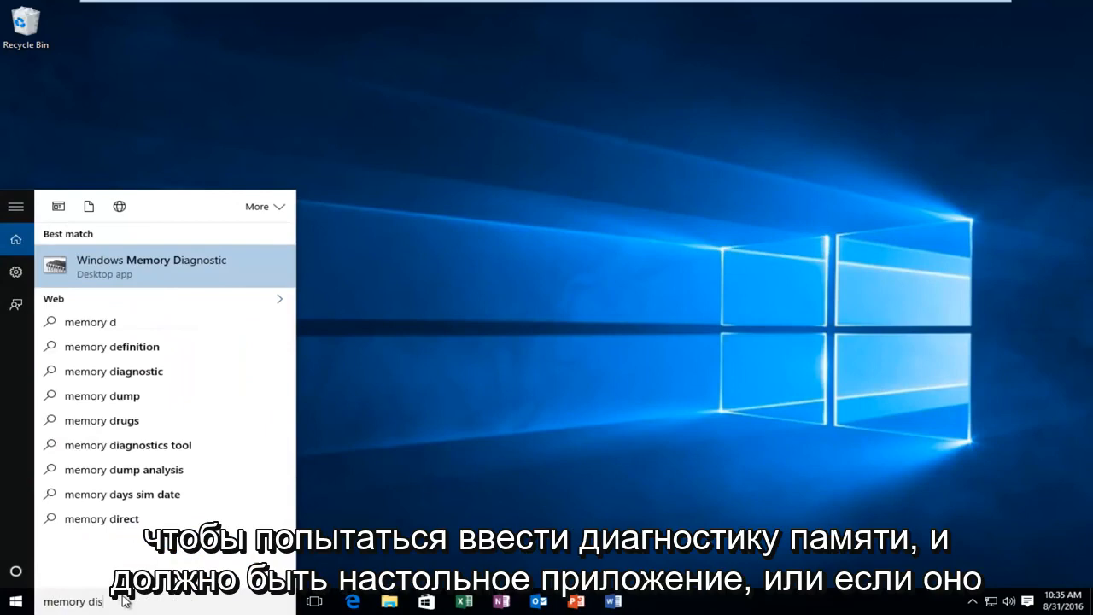
type("a")
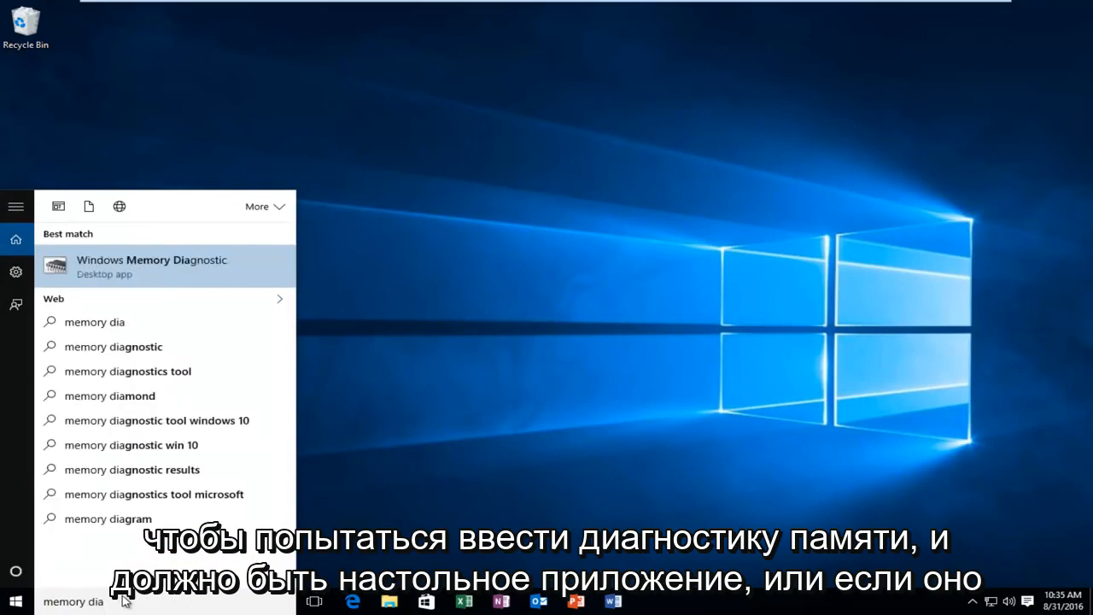
mouse_move(126, 277)
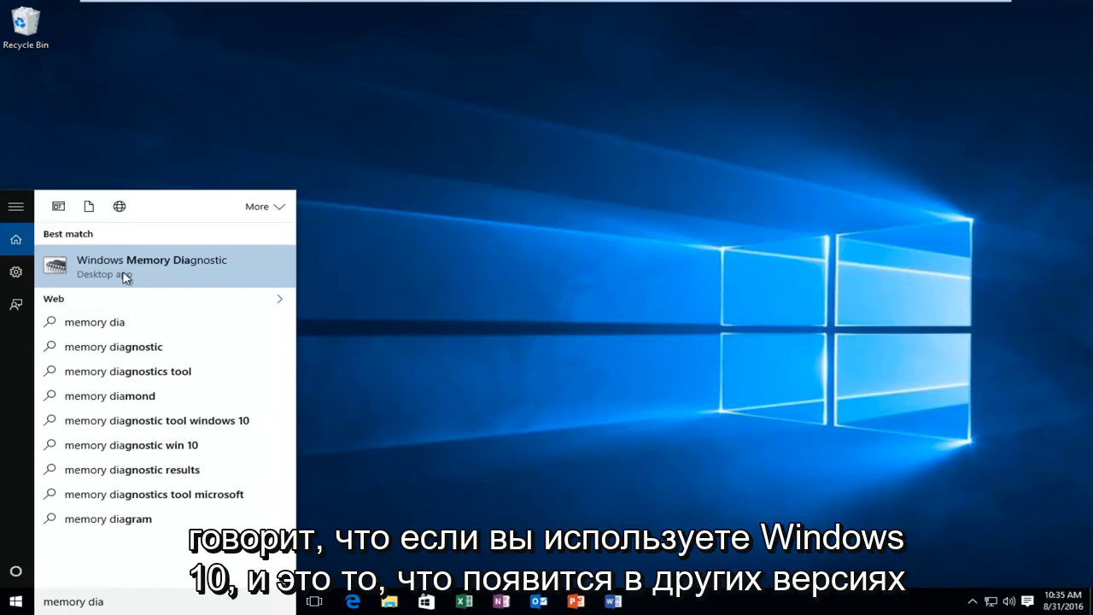
mouse_move(118, 270)
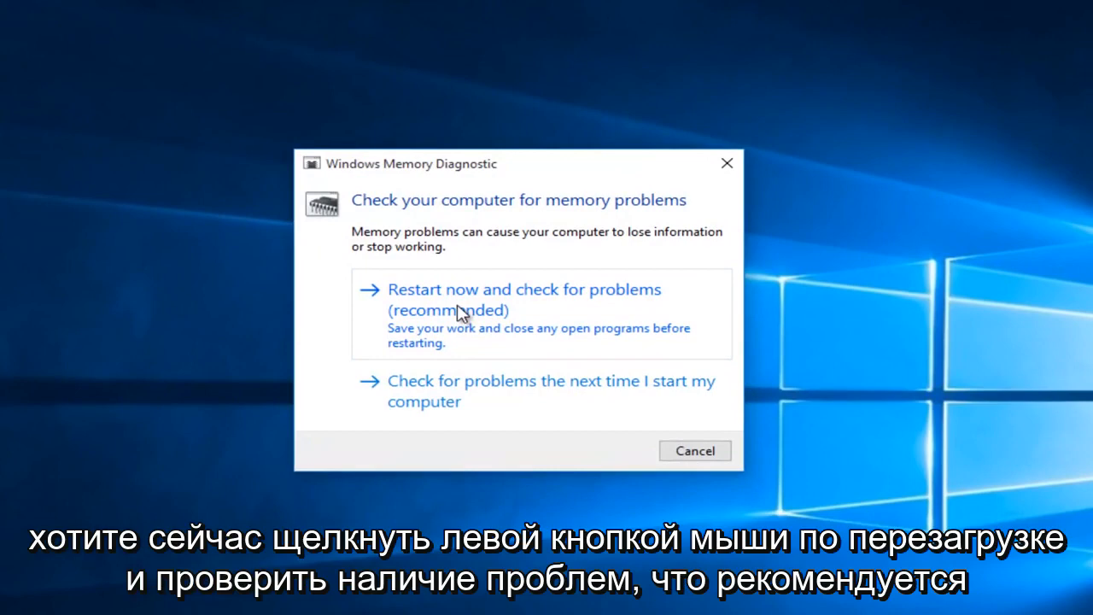
mouse_move(488, 333)
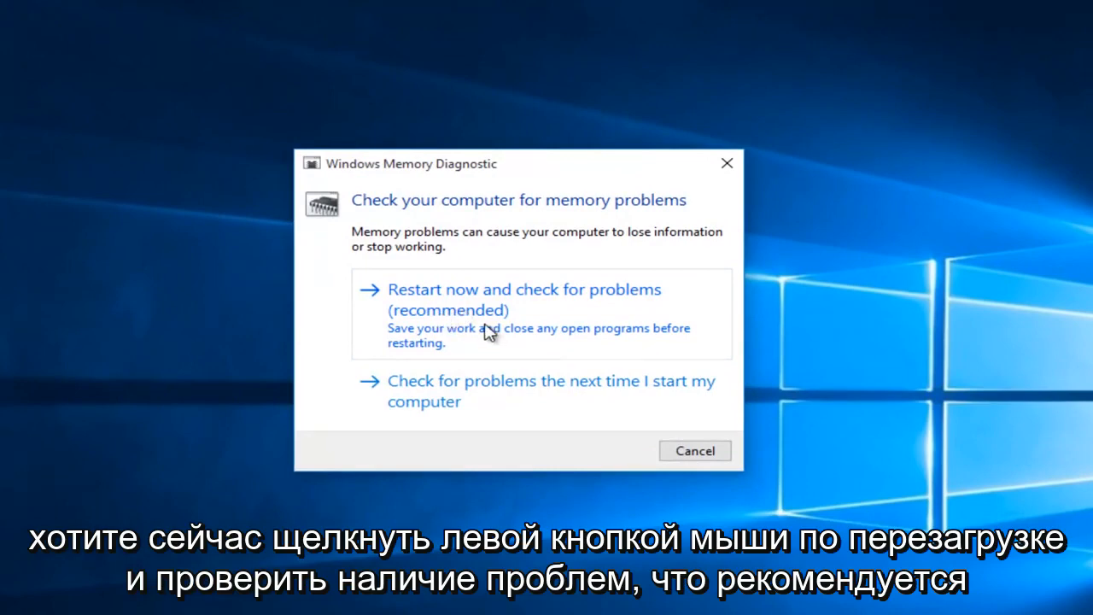
Choose 'Restart now and check for problems (recommended)' in Windows Memory Diagnostic
left_click(522, 299)
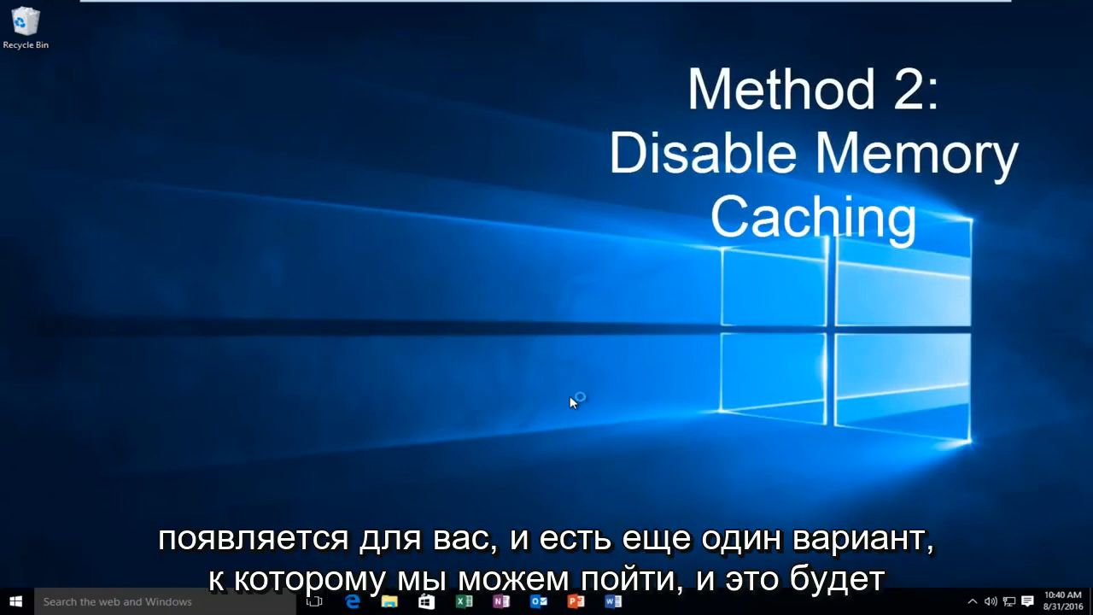
mouse_move(249, 512)
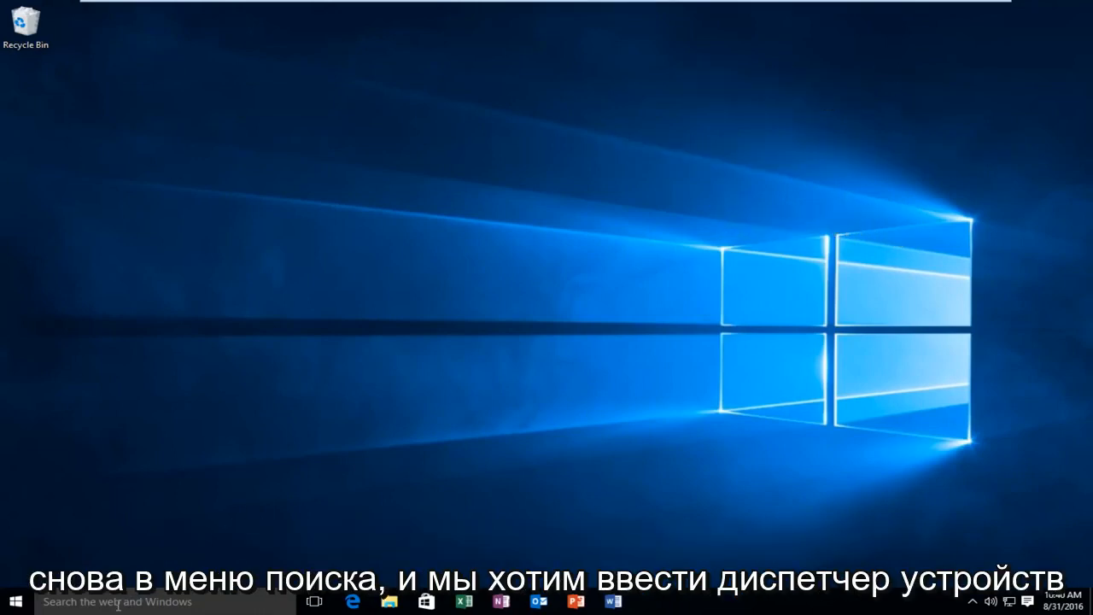
Search Start for 'device manager' and launch Device Manager from the results
type("device manager")
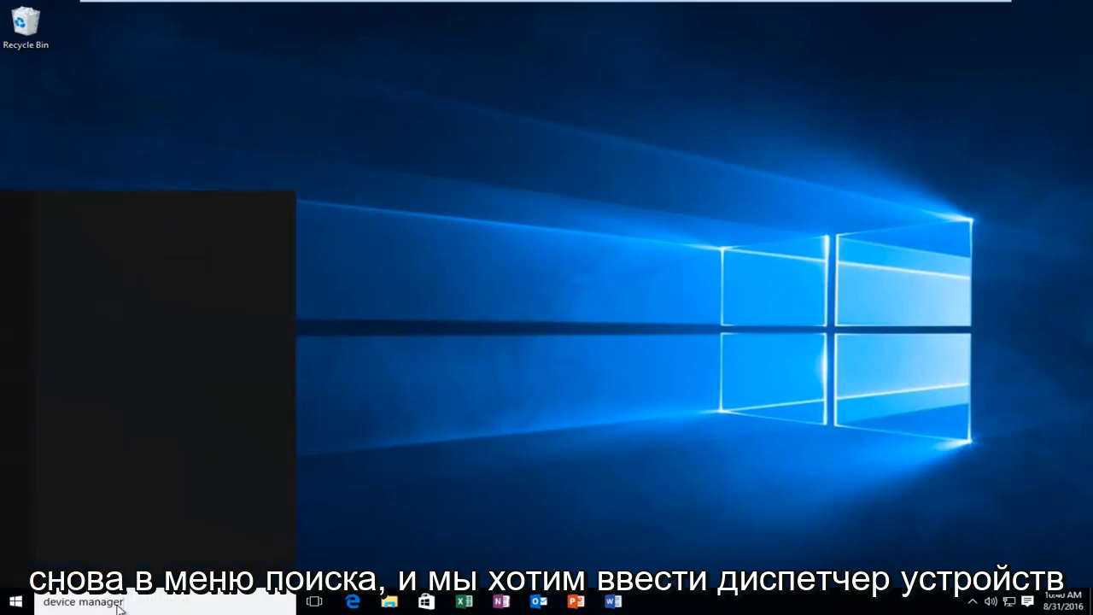
left_click(82, 601)
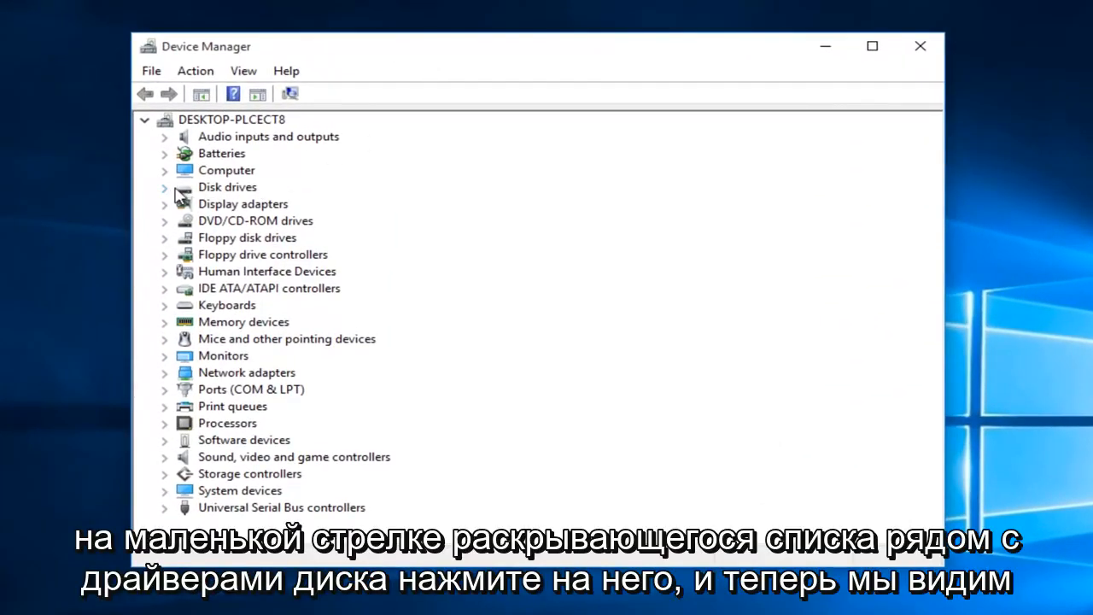
Expand Disk drives and open the VMware Virtual S SCSI Disk Device properties
left_click(164, 187)
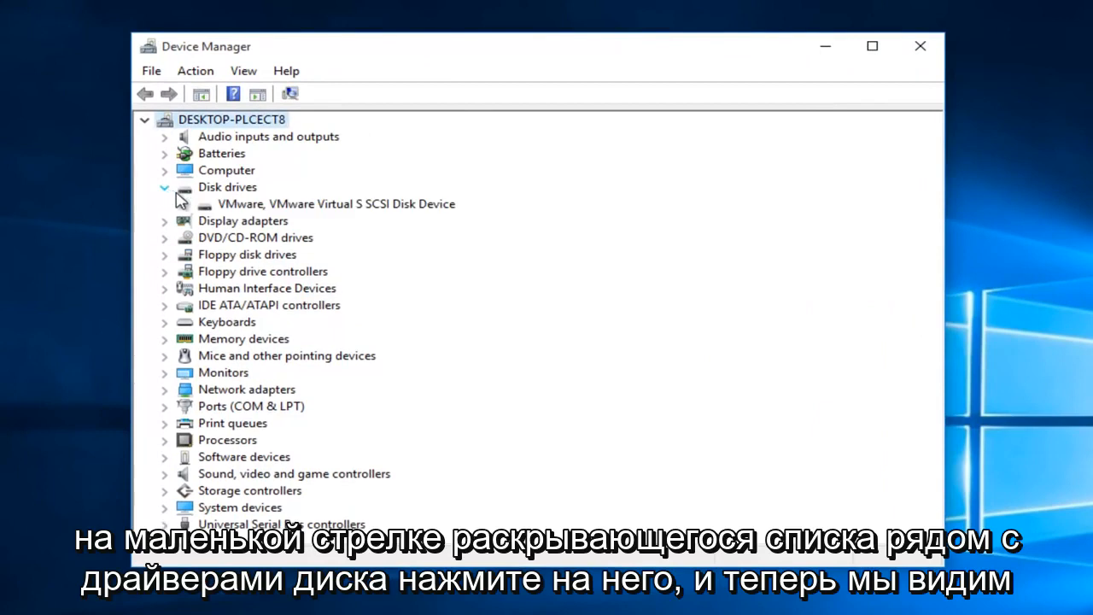
left_click(334, 203)
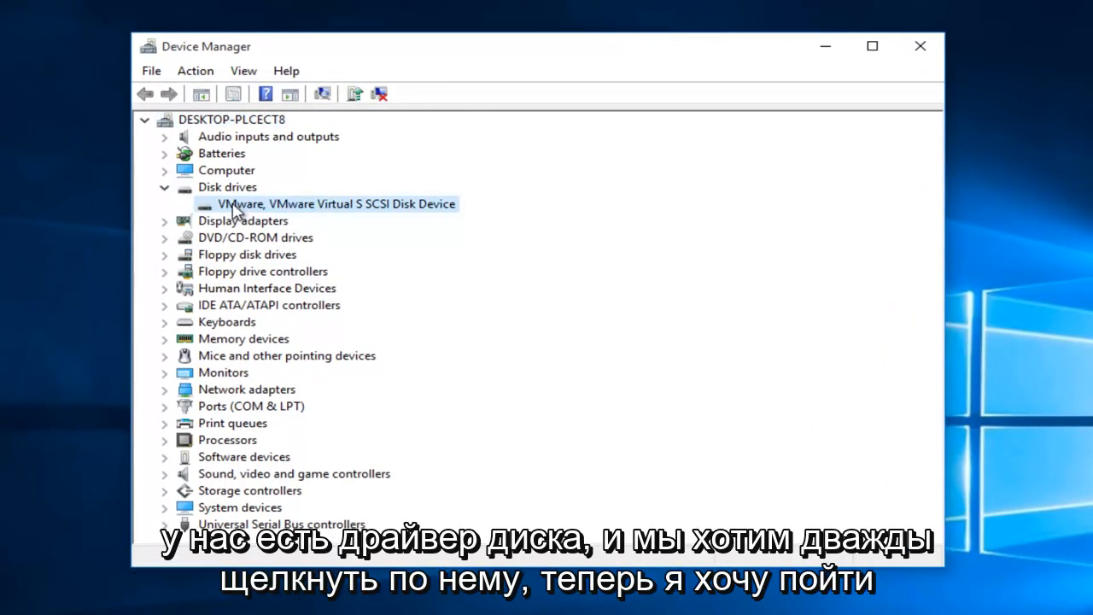
double_click(335, 204)
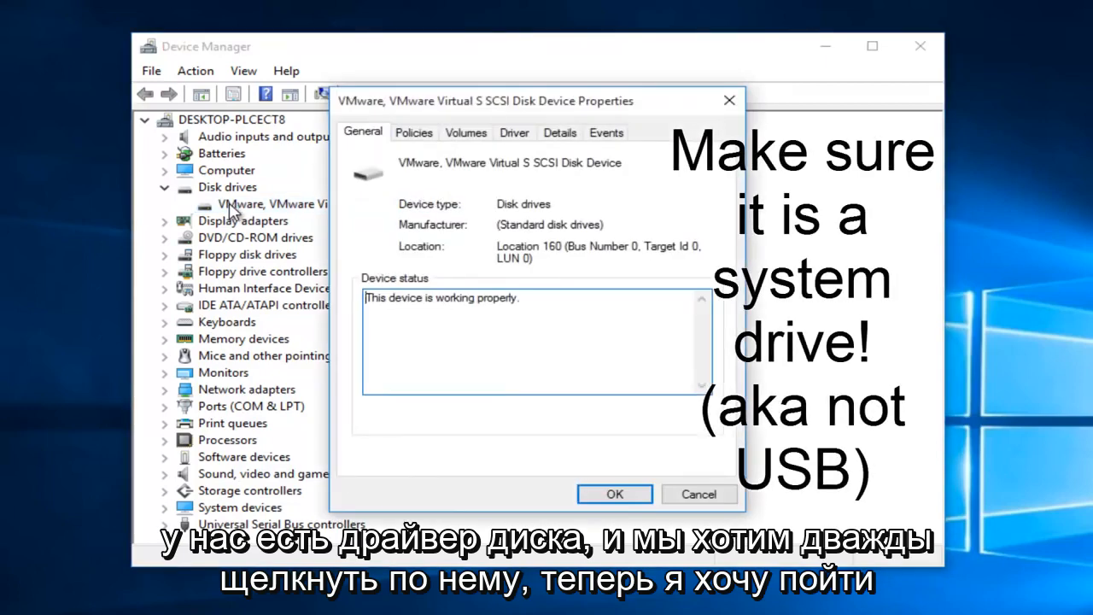
Set the disk's removal policy to Quick removal on the Policies page and confirm with OK
left_click(414, 133)
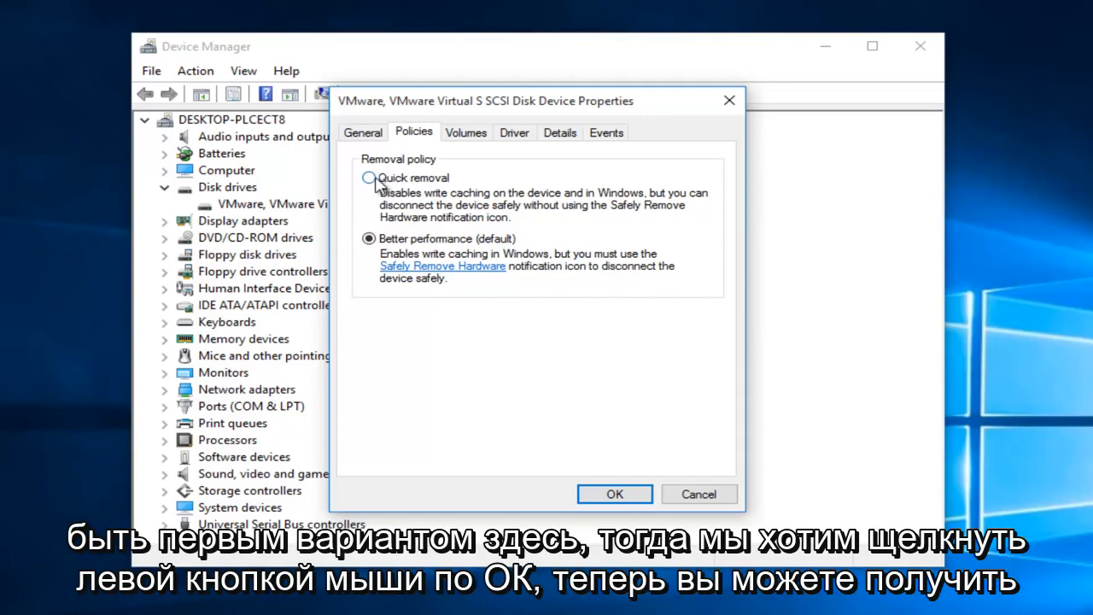
left_click(369, 178)
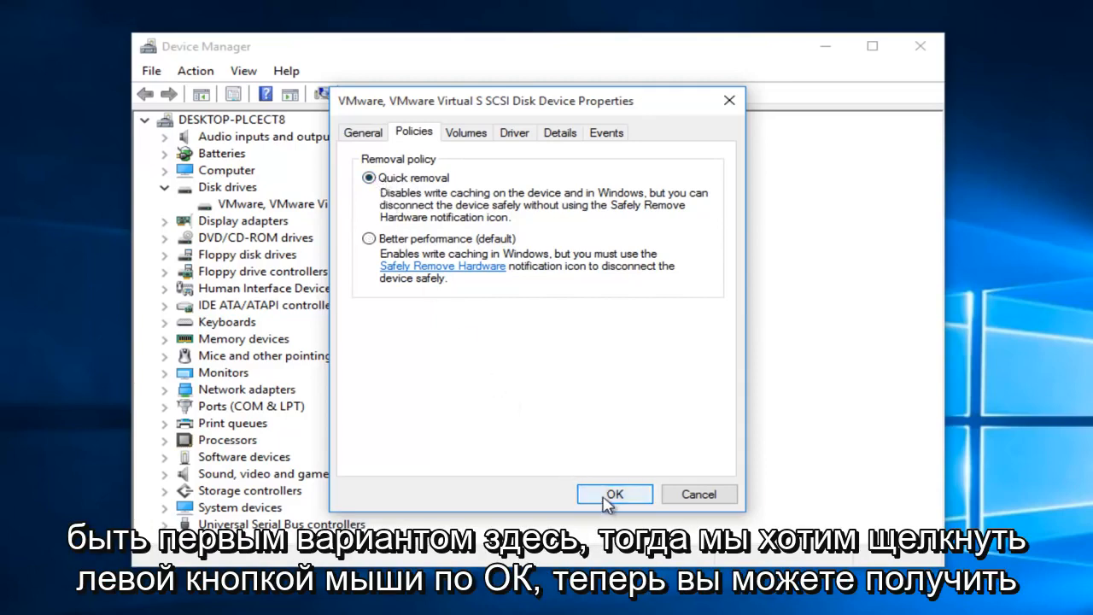
left_click(615, 493)
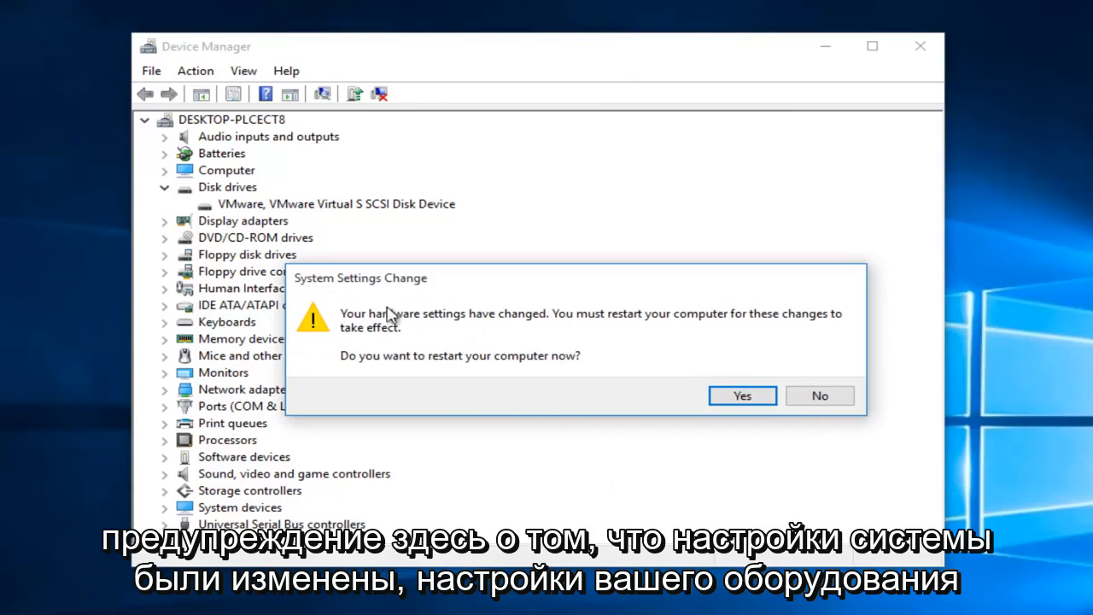
mouse_move(664, 321)
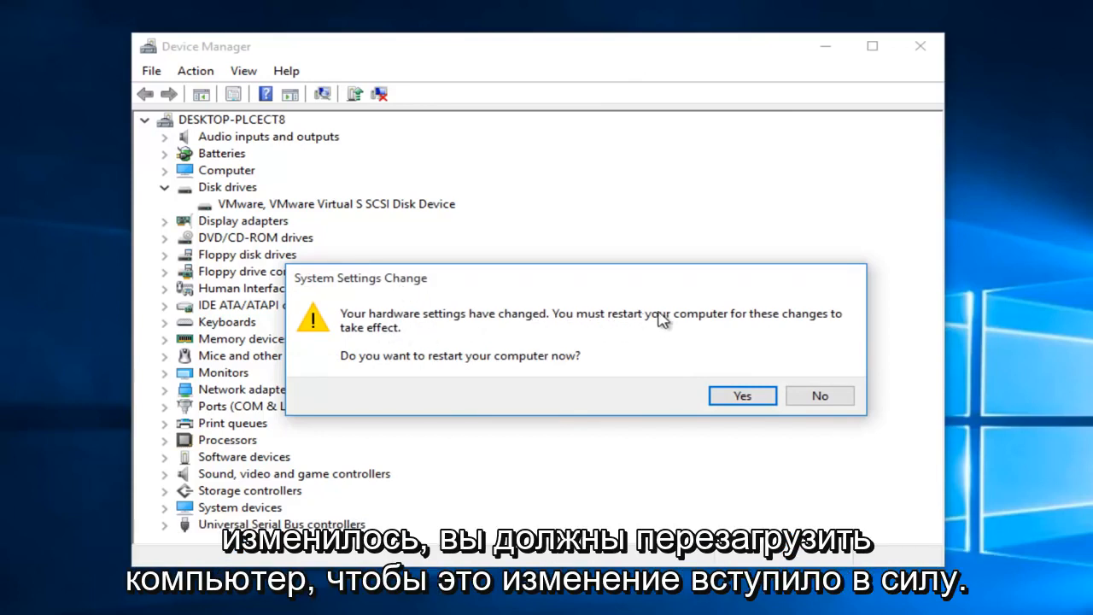
mouse_move(344, 379)
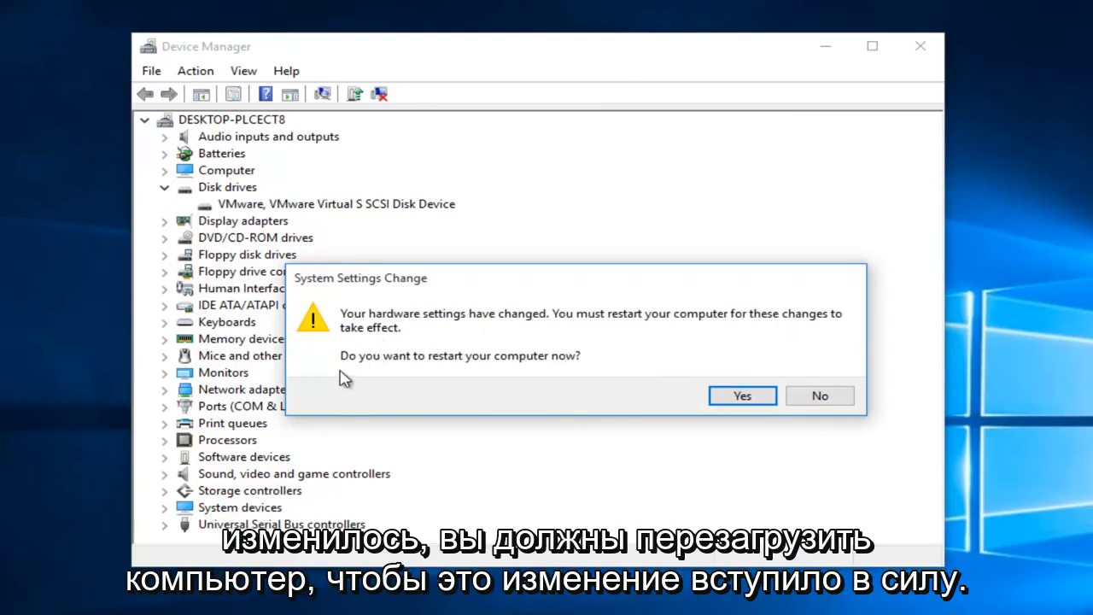
mouse_move(666, 384)
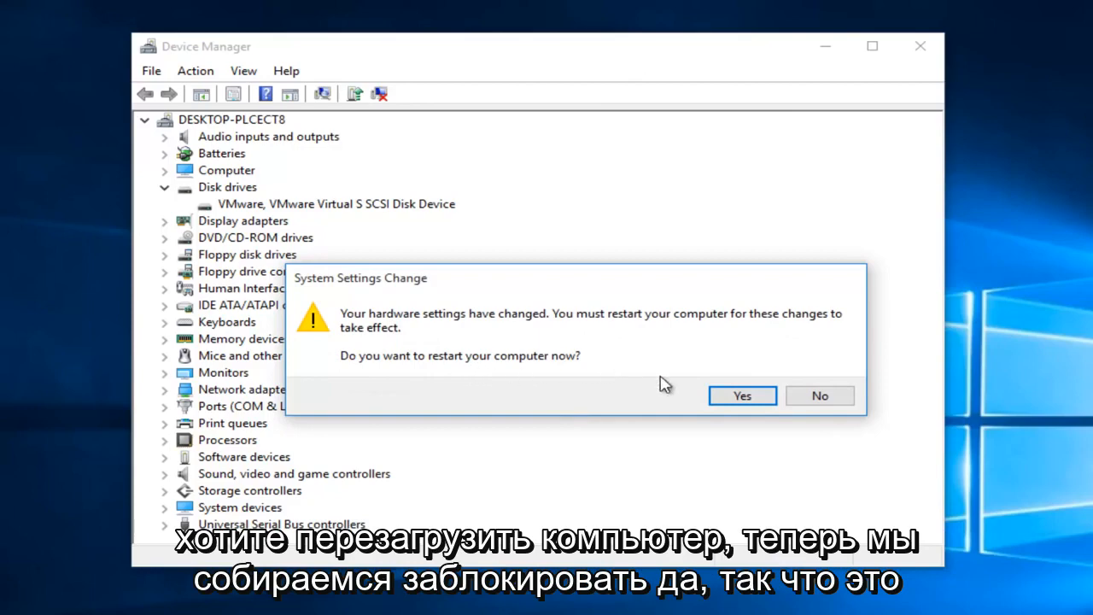
Answer Yes to the System Settings Change prompt to restart the computer
left_click(818, 394)
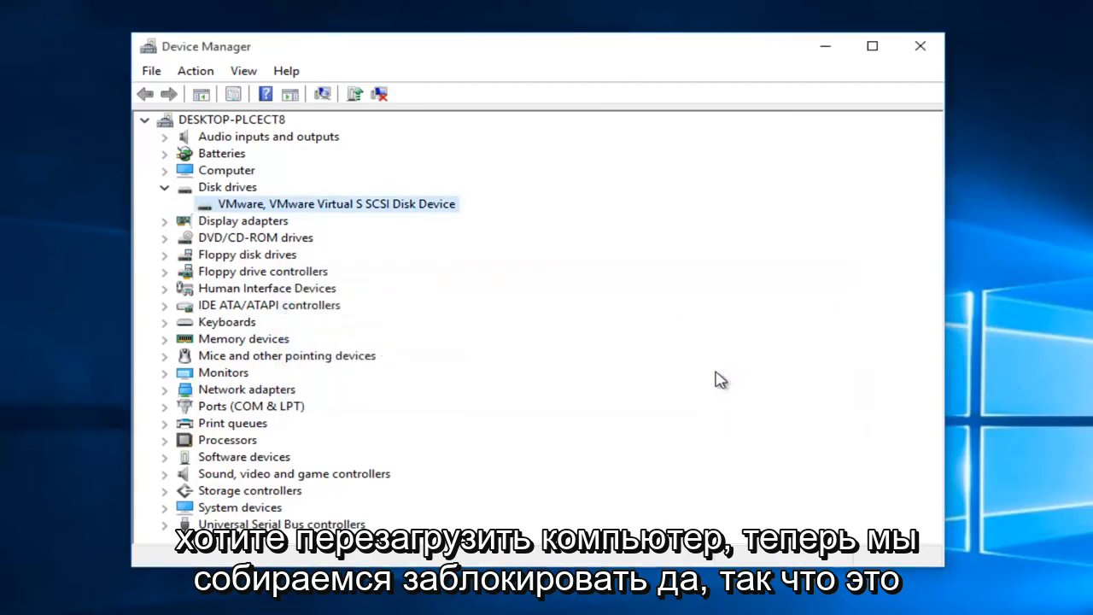